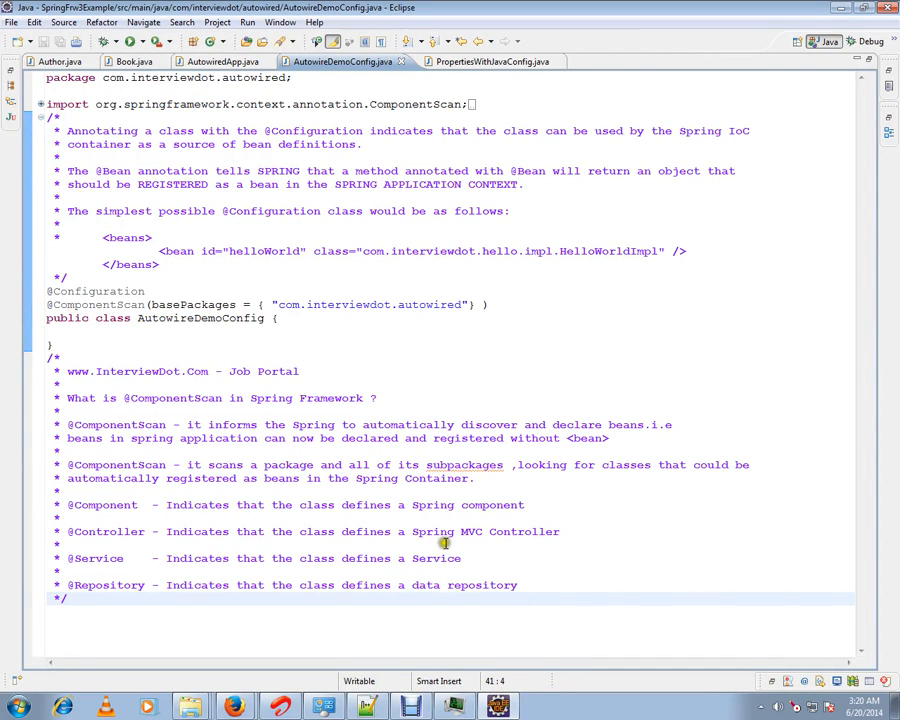
Step: Highlight the InterviewDot site name and XML bean element, then switch to Book.java
double_click(137, 371)
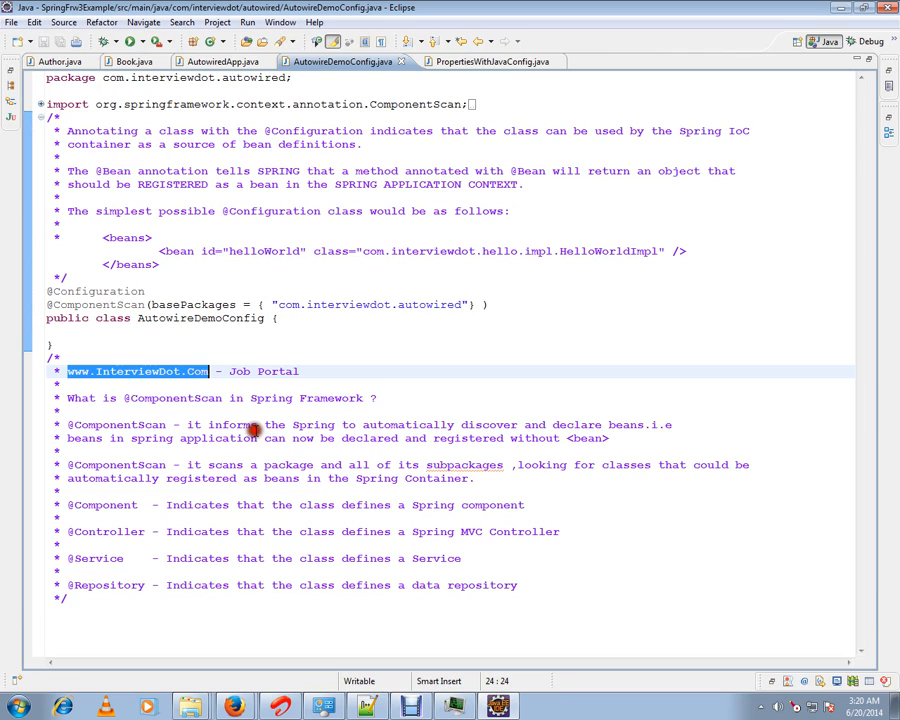
mouse_move(258, 428)
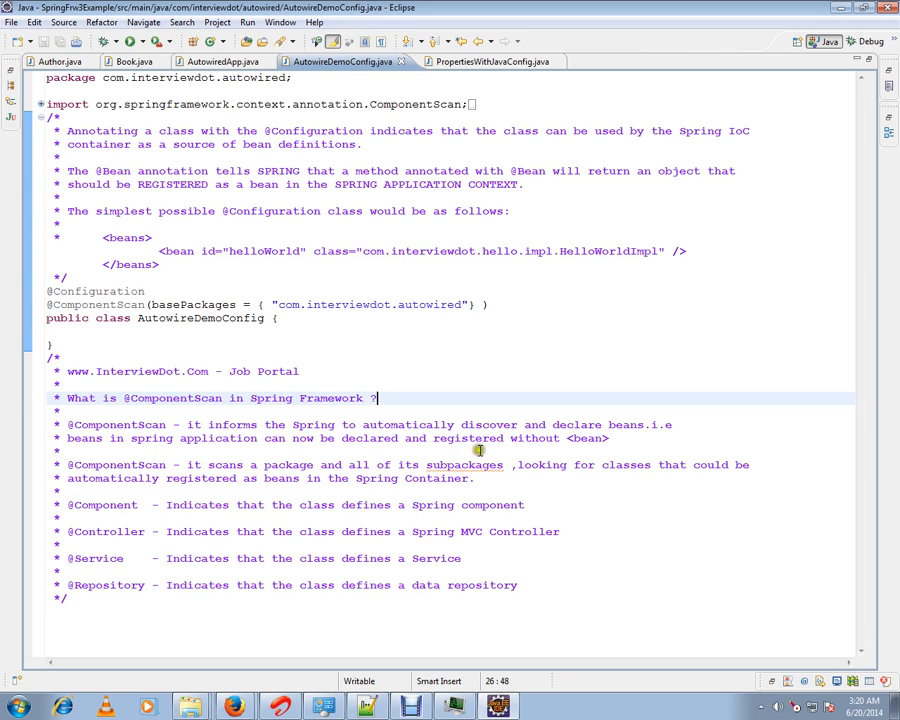
double_click(586, 438)
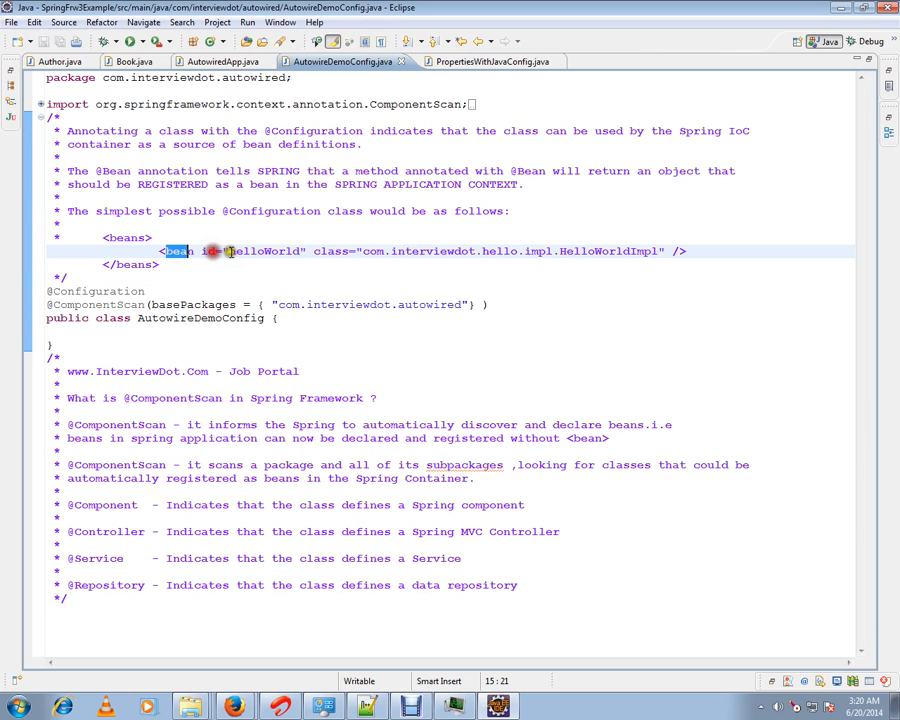
double_click(263, 251)
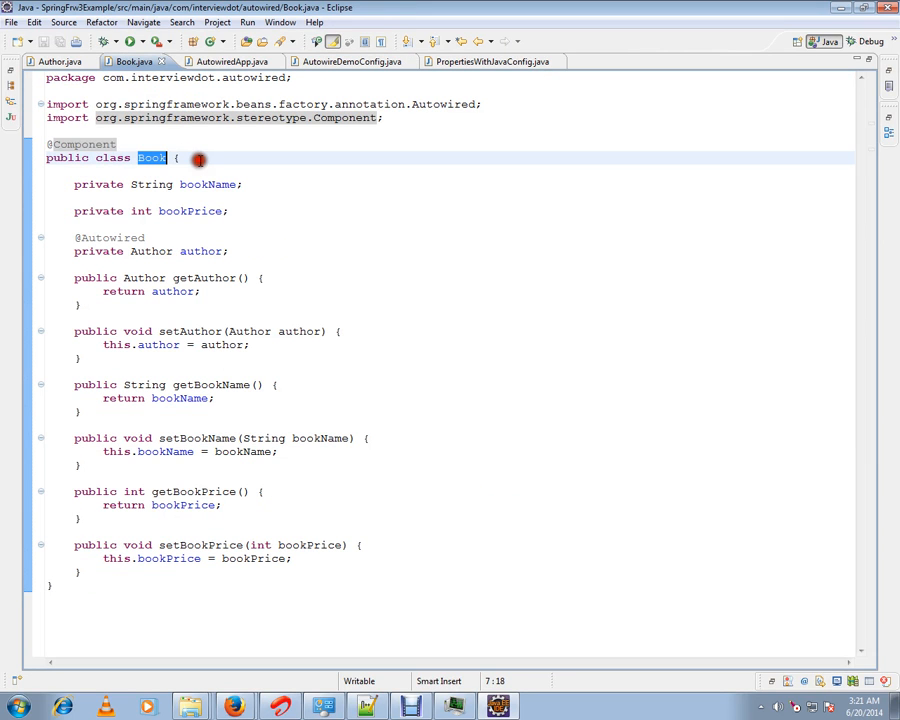
Step: Highlight Book's package name, then switch back to the AutowireDemoConfig.java tab
click(200, 158)
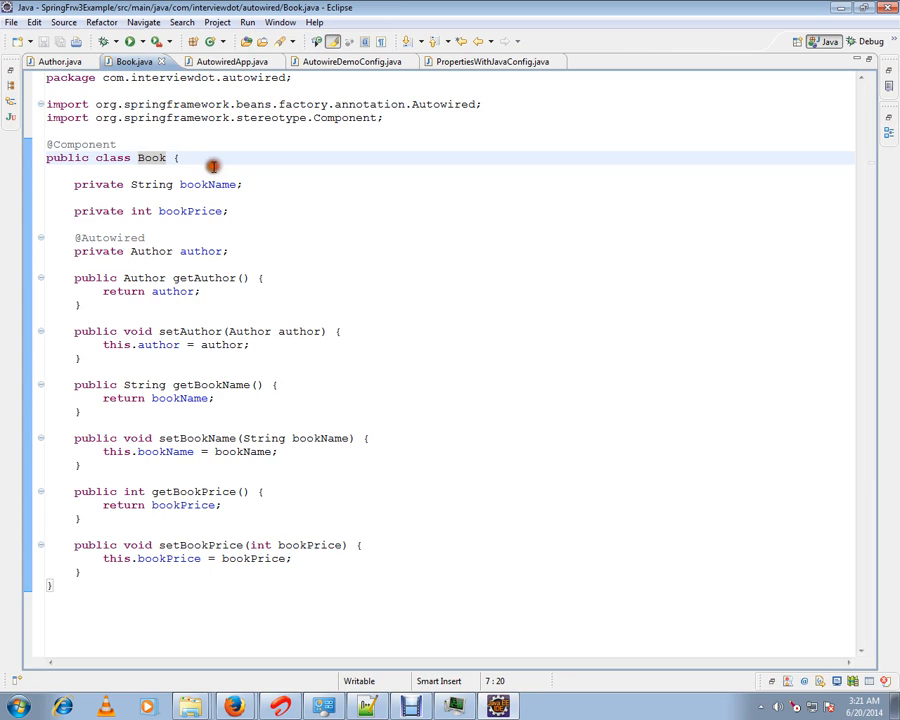
double_click(151, 157)
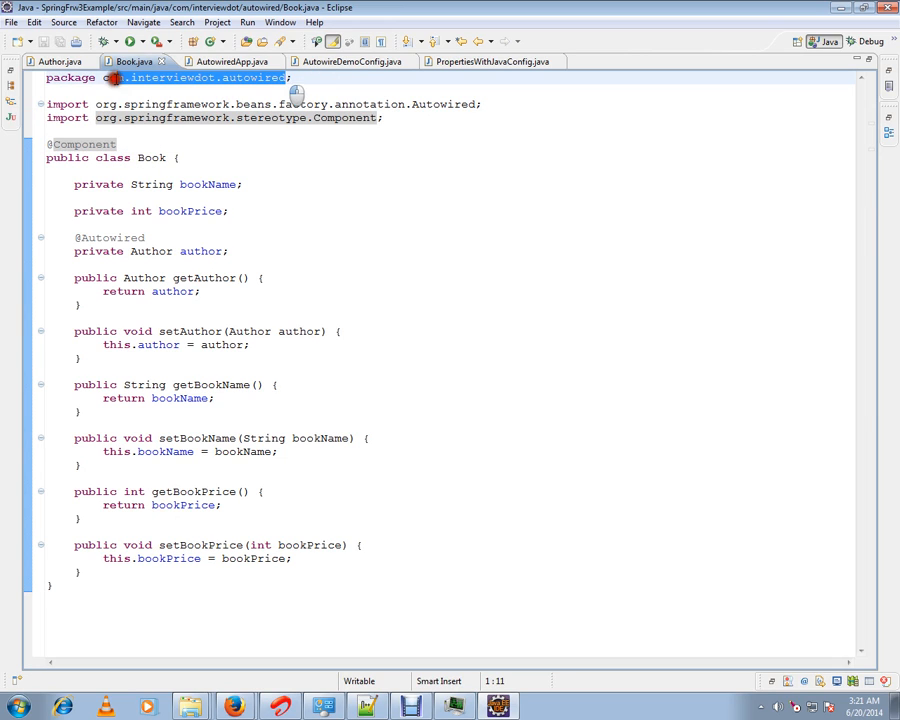
click(343, 61)
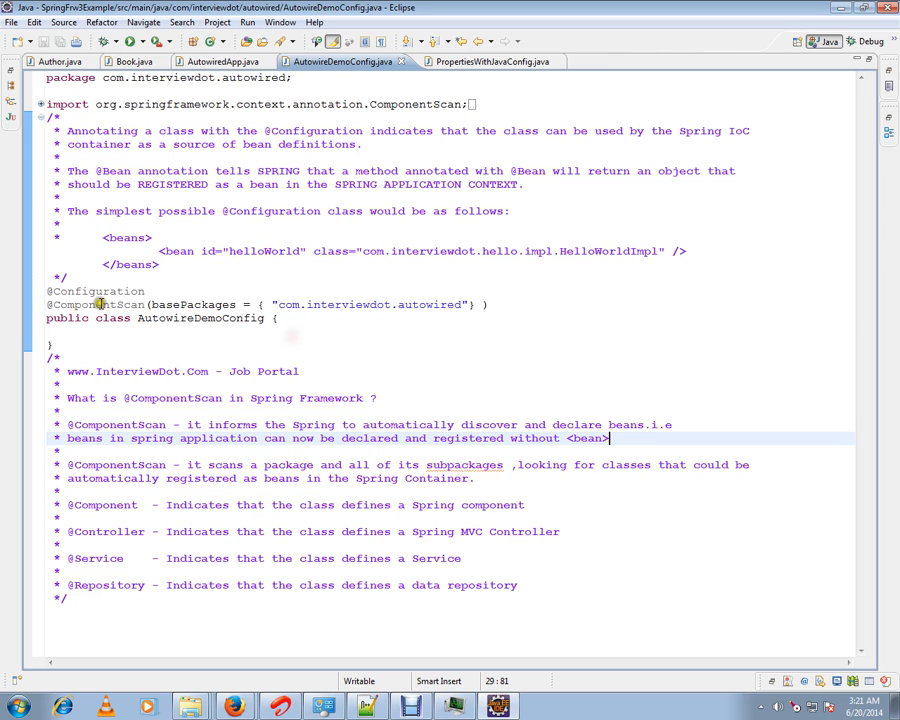
double_click(95, 304)
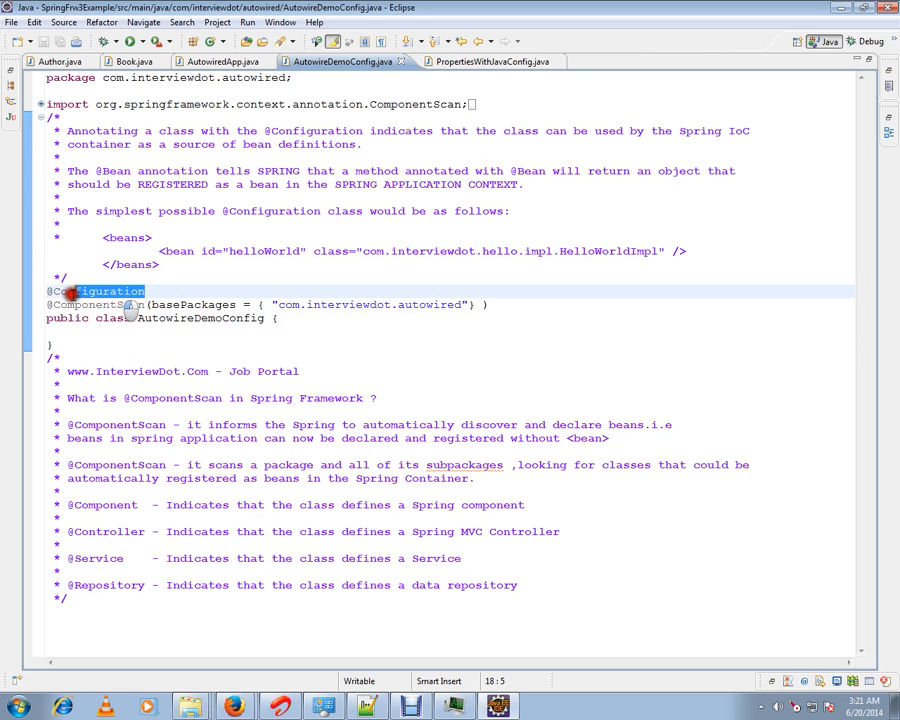
click(250, 340)
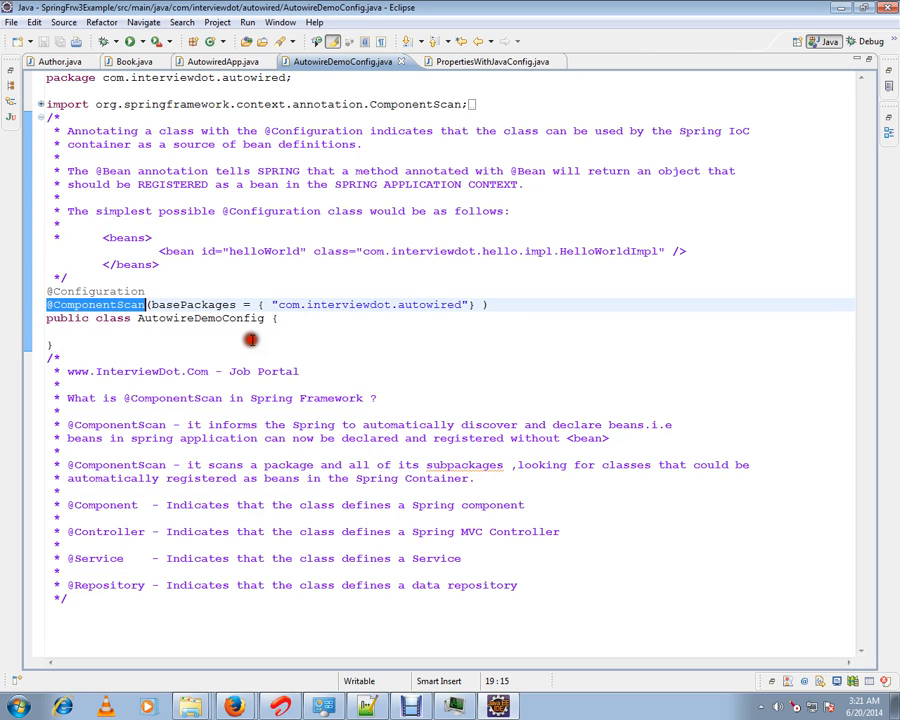
double_click(365, 304)
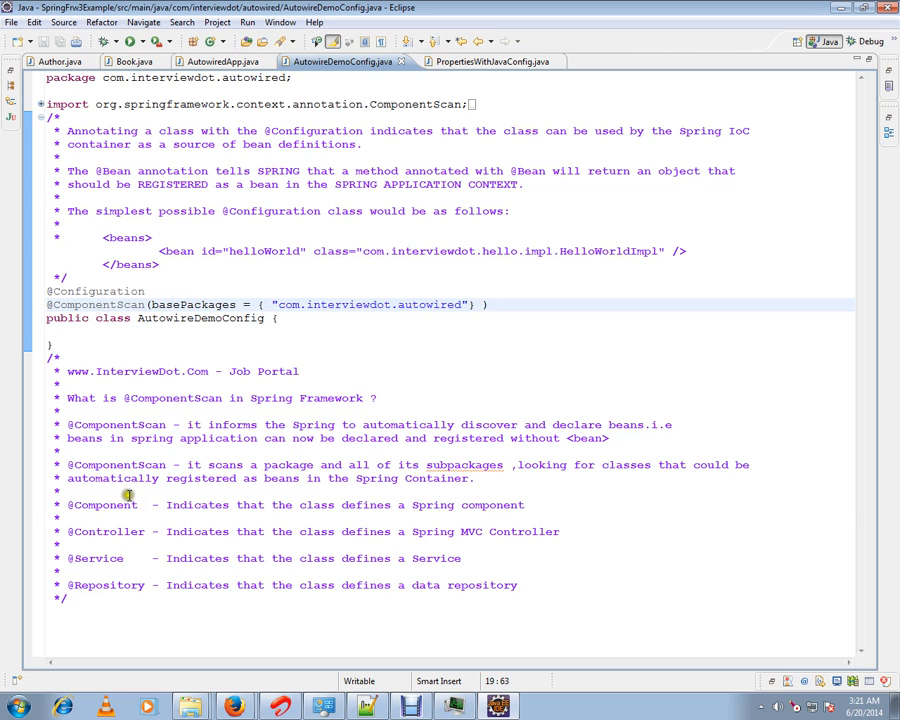
double_click(104, 505)
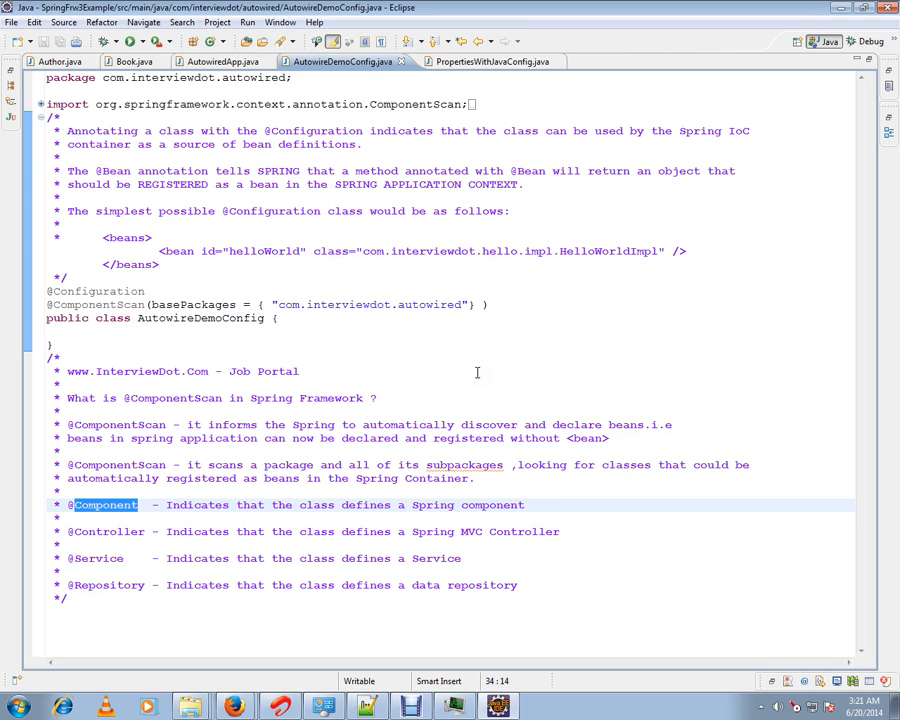
mouse_move(245, 356)
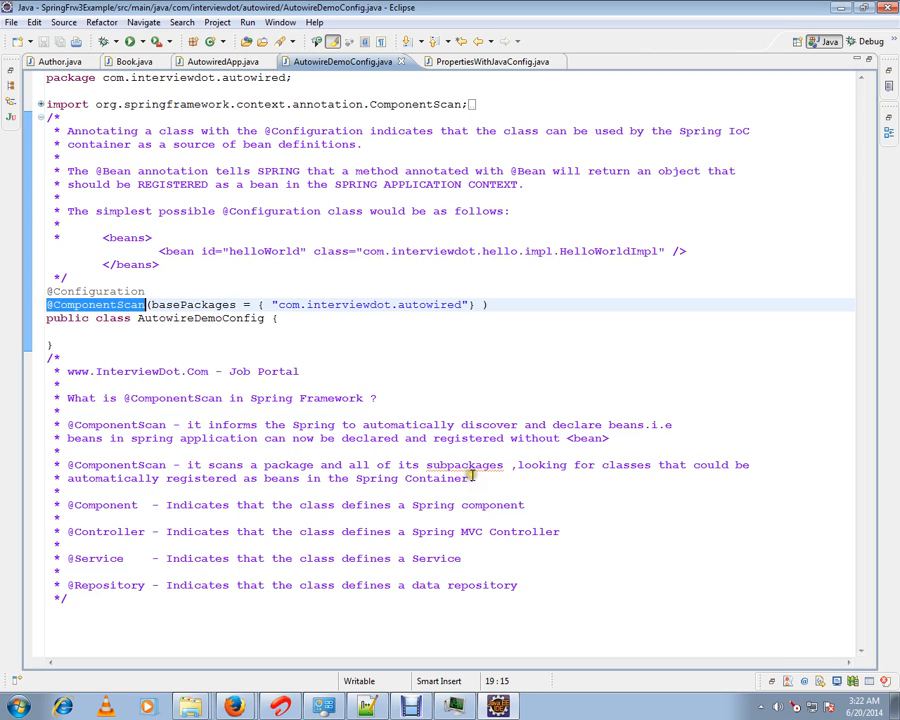
mouse_move(607, 477)
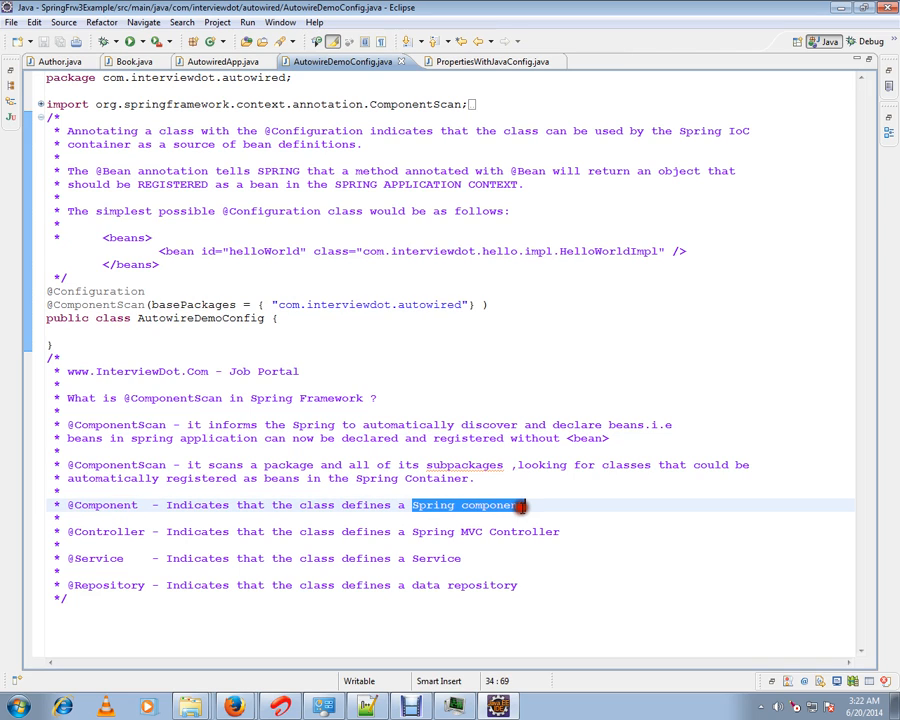
double_click(107, 531)
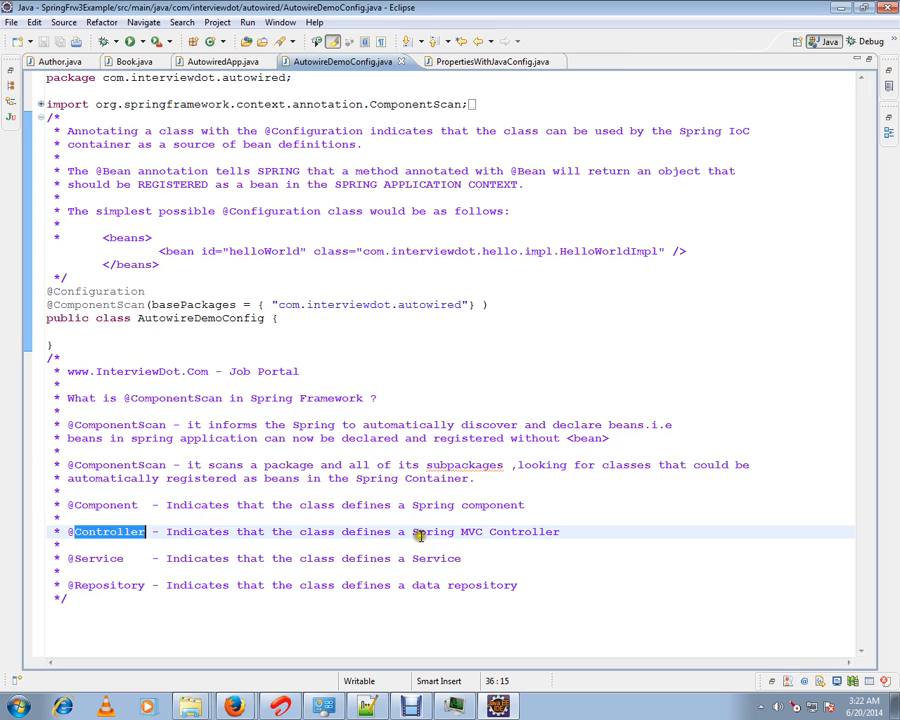
mouse_move(505, 553)
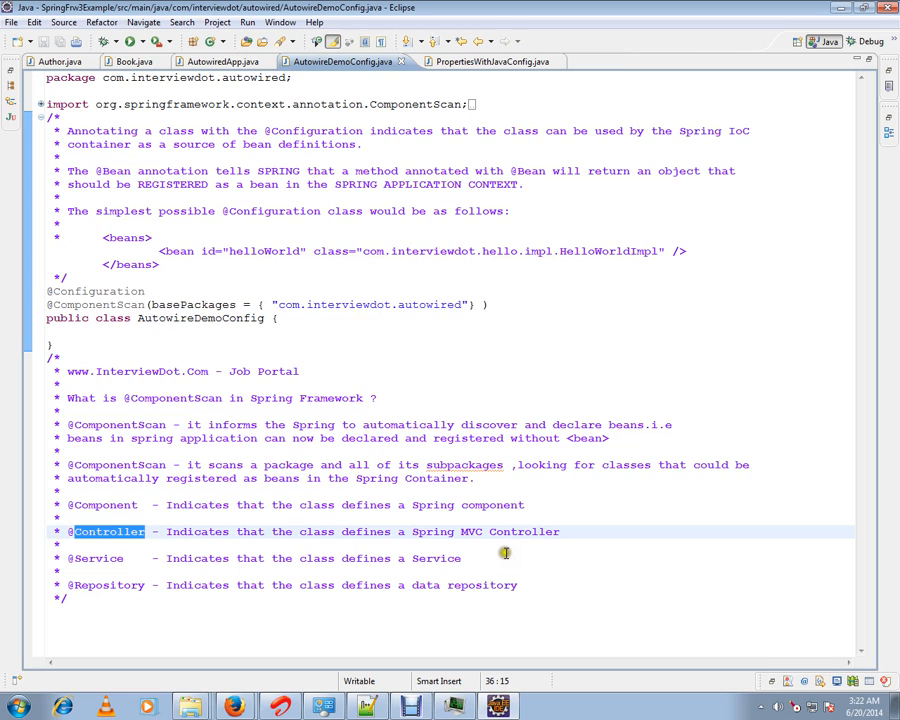
double_click(436, 558)
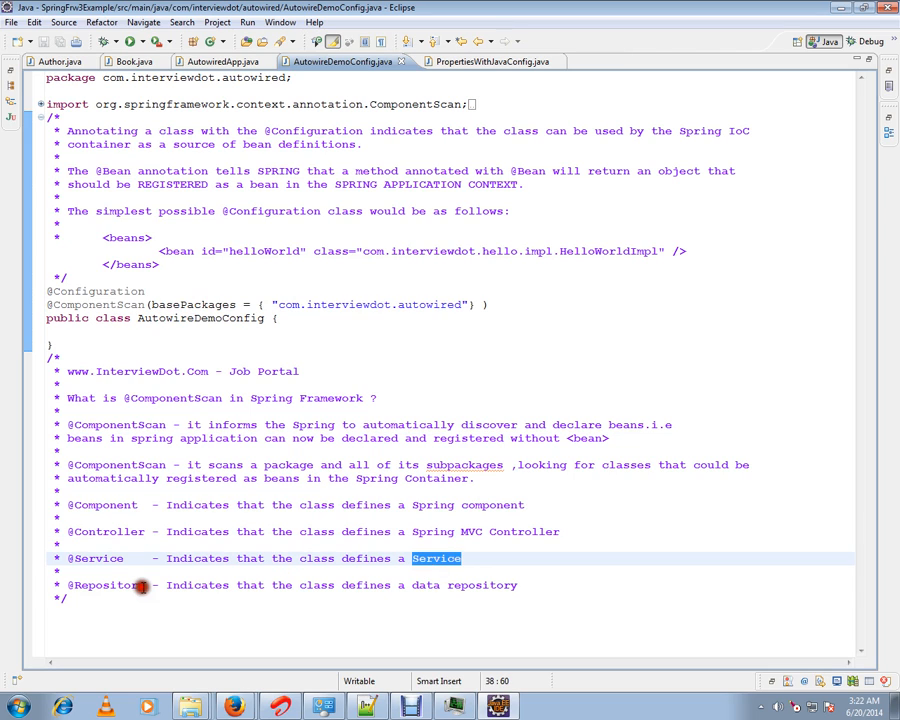
double_click(108, 585)
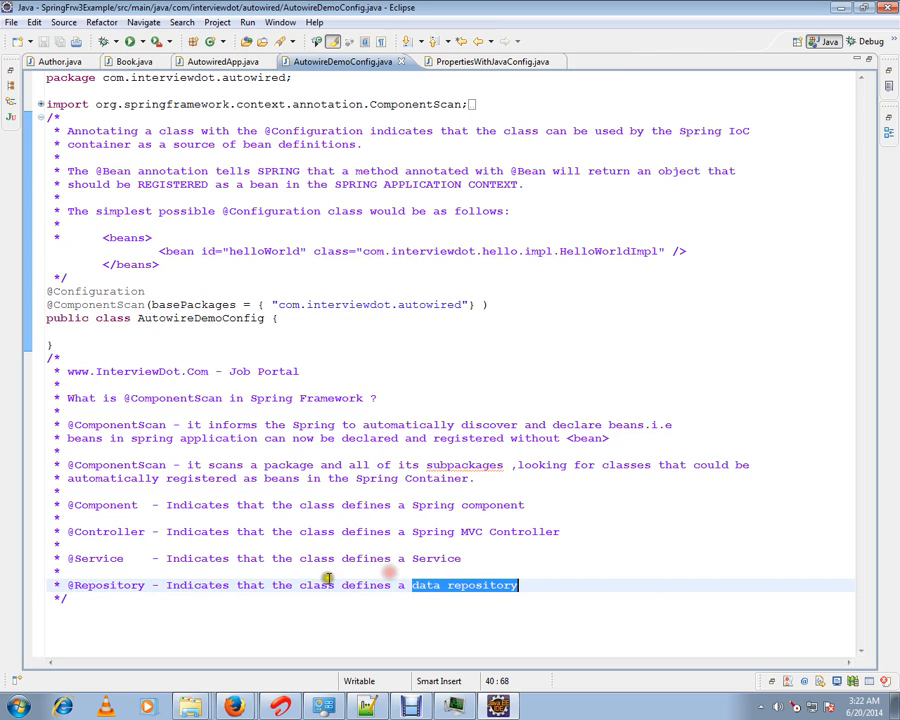
click(533, 585)
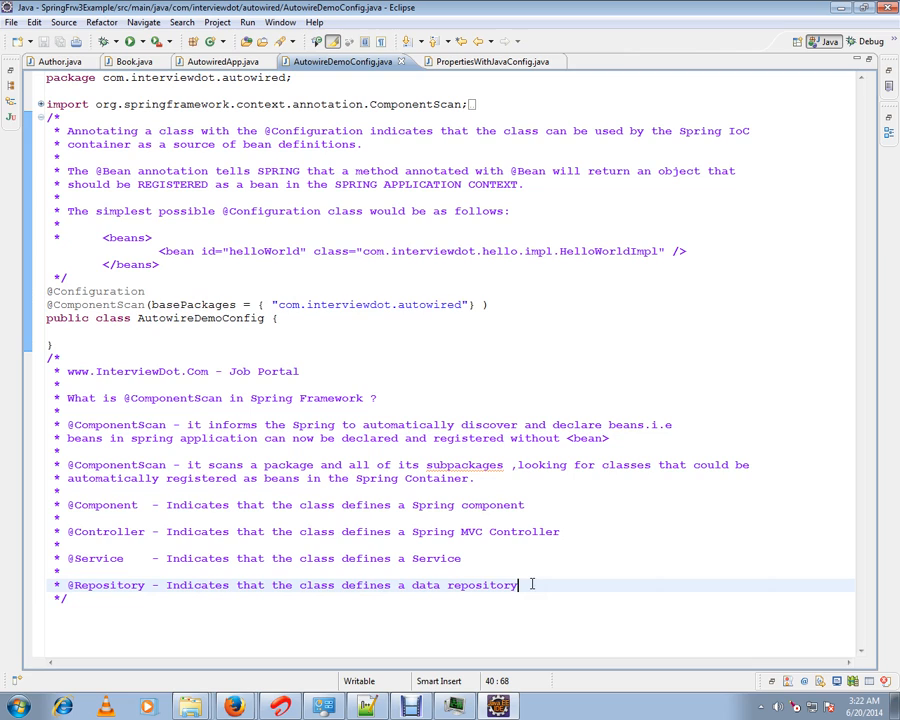
mouse_move(140, 322)
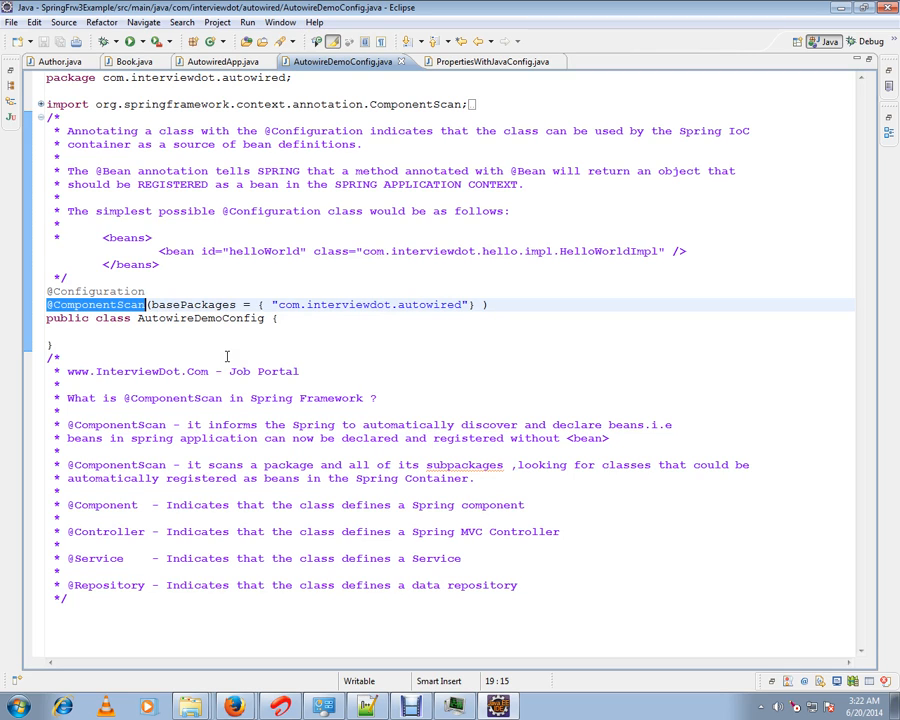
mouse_move(353, 319)
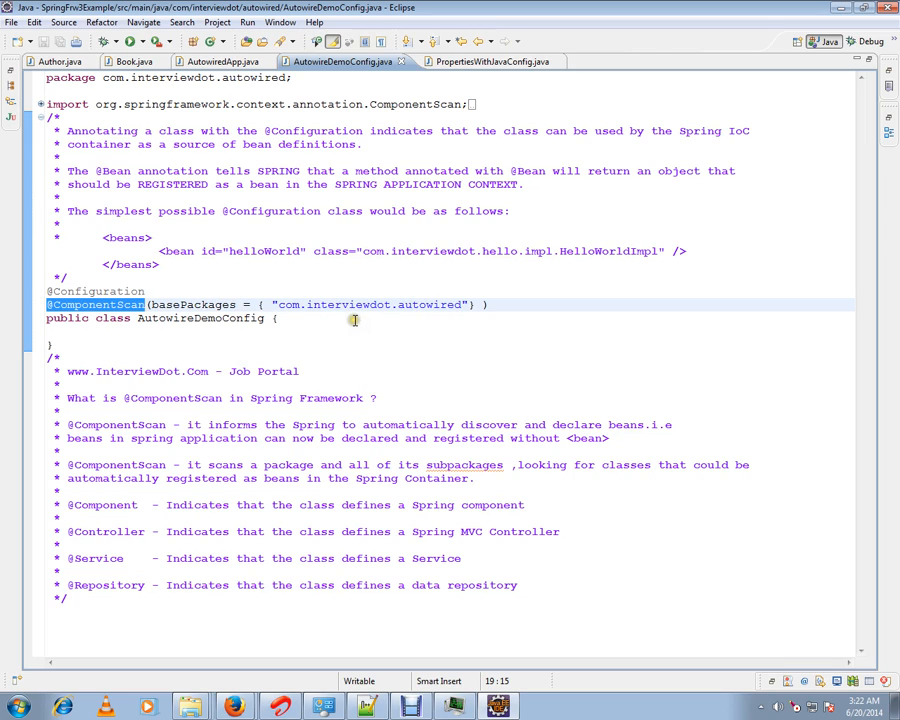